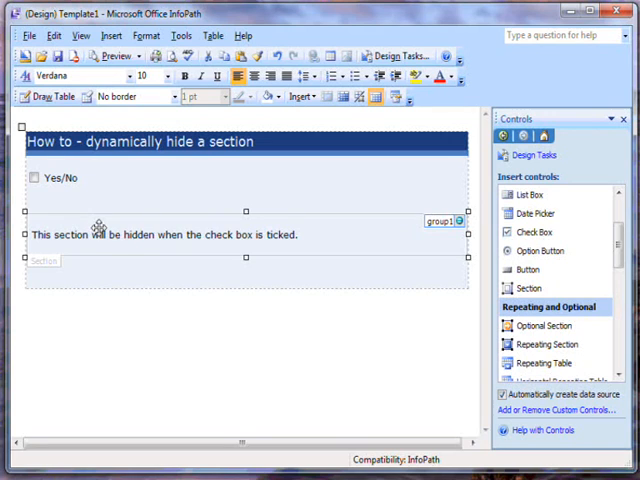
- Open Conditional Formatting for the section from its right-click menu
right_click(96, 230)
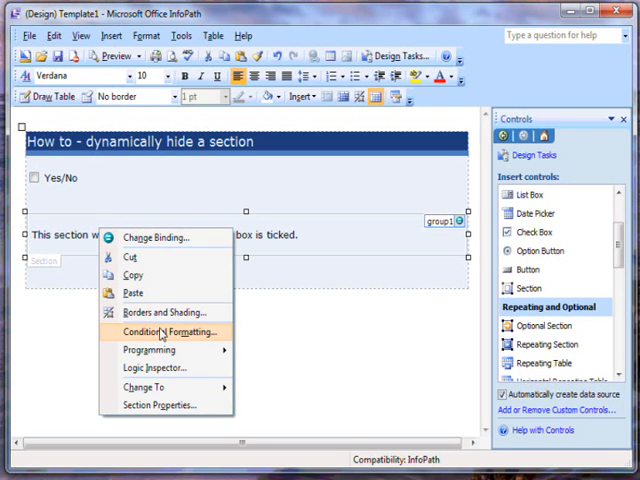
click(156, 332)
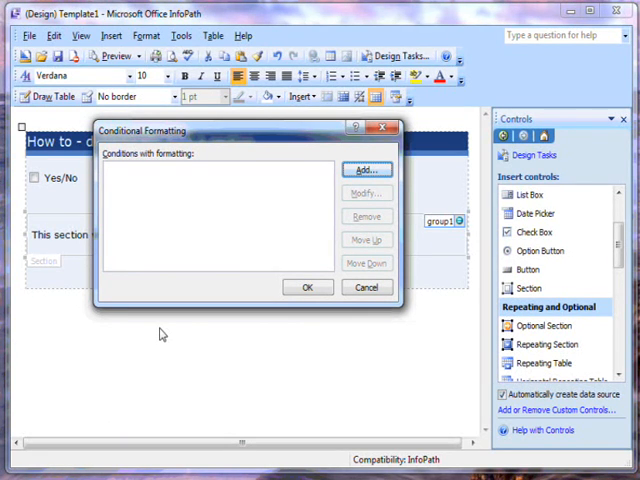
mouse_move(344, 156)
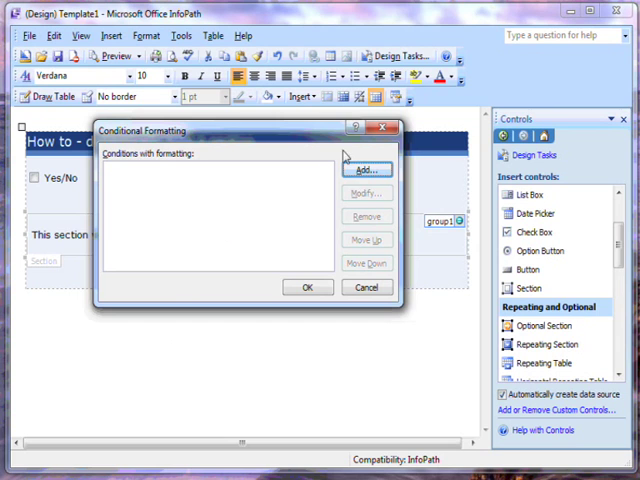
- Add a new condition on yes_no 'is equal to' and show the value choices
click(366, 168)
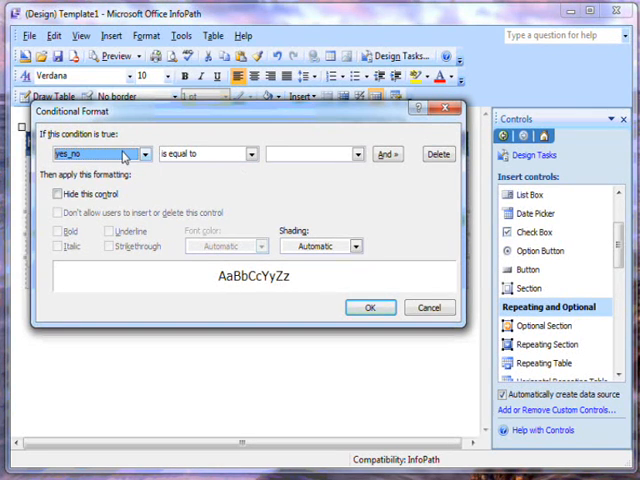
click(144, 152)
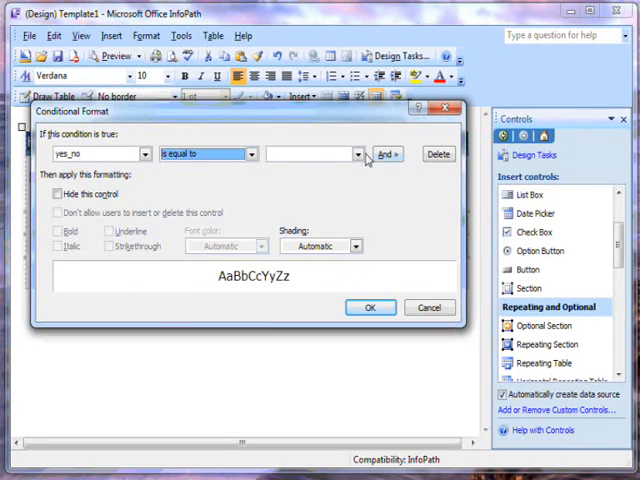
click(356, 154)
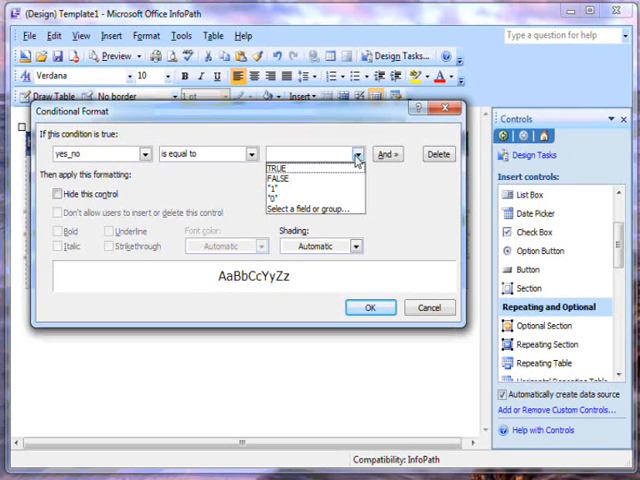
- Set the condition's comparison value to TRUE
click(284, 166)
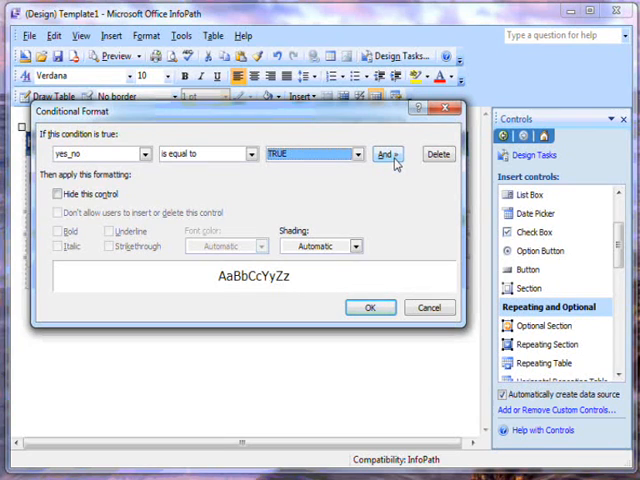
mouse_move(344, 178)
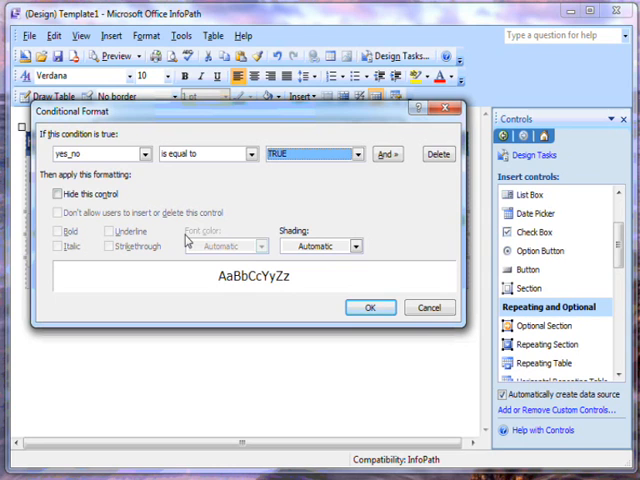
- Tick 'Hide this control' and confirm the rule back to the form designer
click(356, 246)
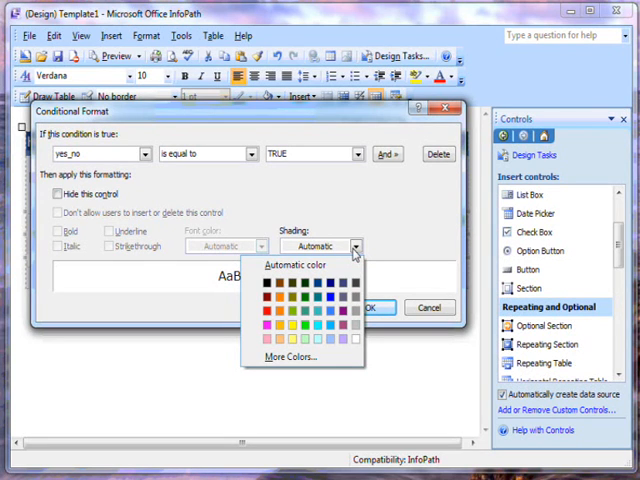
click(56, 192)
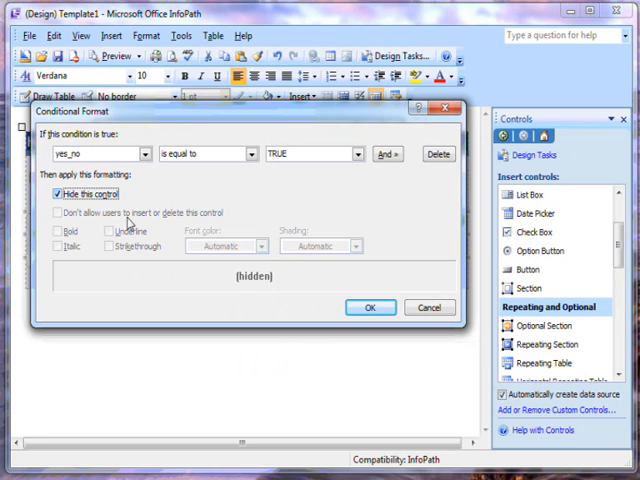
click(370, 308)
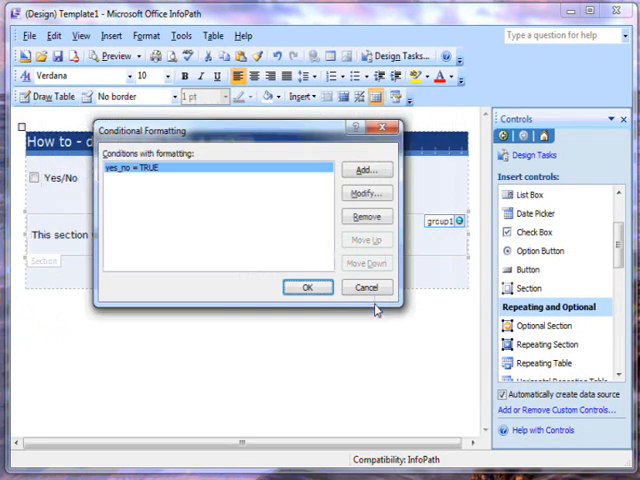
click(308, 288)
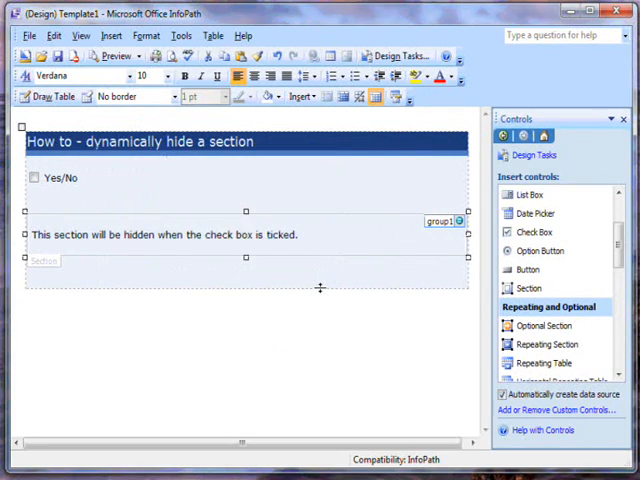
mouse_move(244, 218)
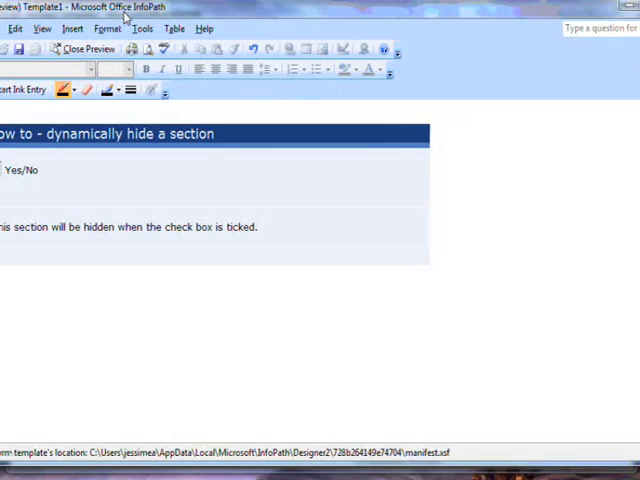
- In preview, tick the Yes/No box to hide the section, then untick to restore it
click(32, 174)
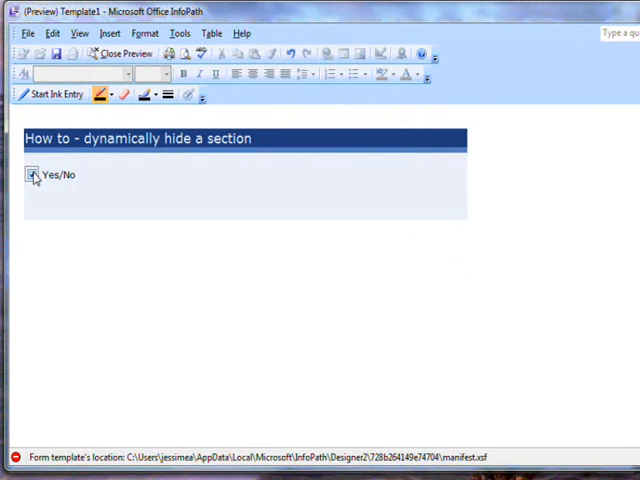
click(32, 174)
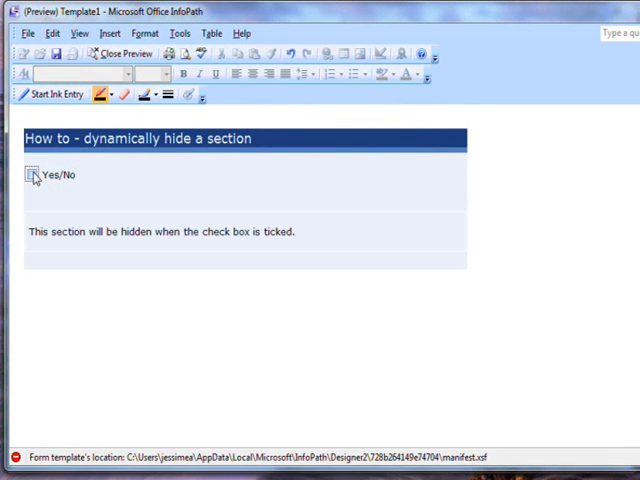